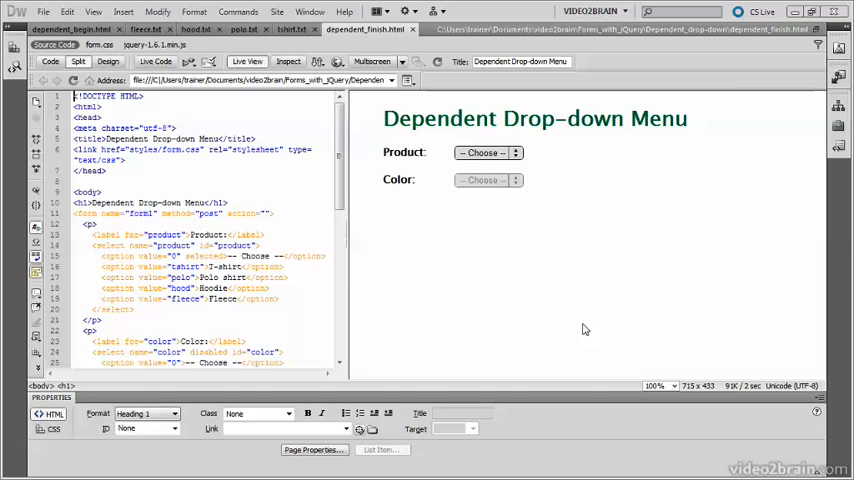
pyautogui.moveTo(592, 260)
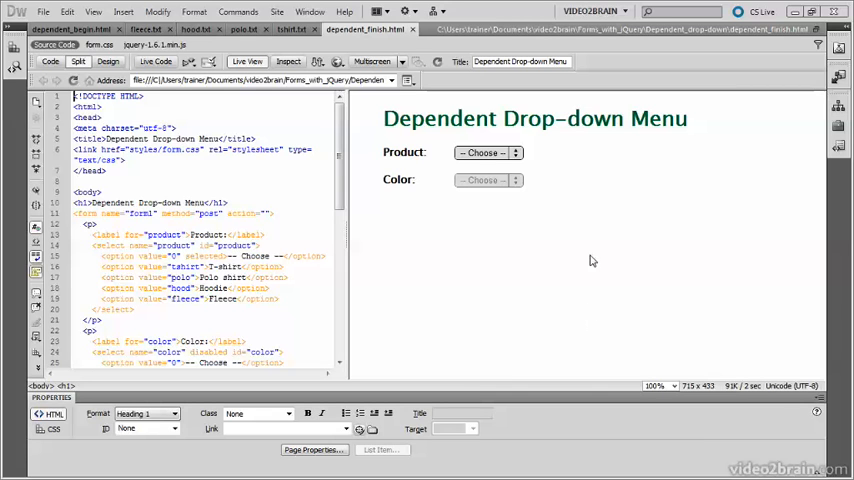
pyautogui.moveTo(454, 175)
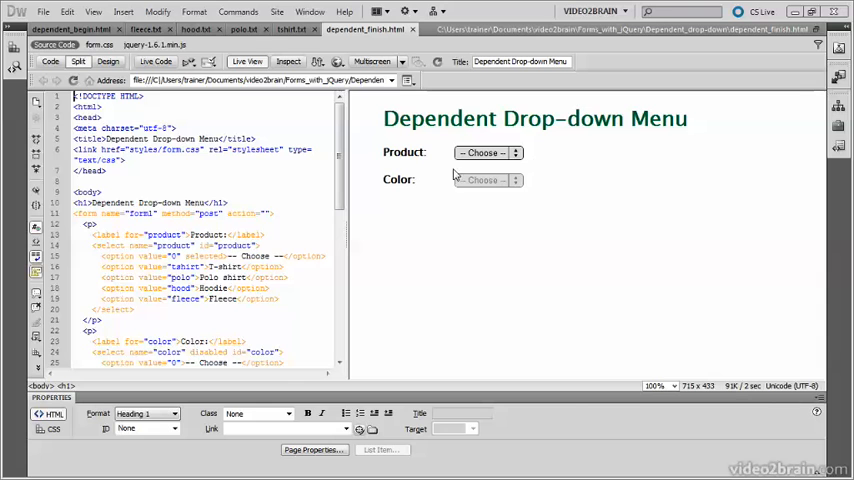
pyautogui.moveTo(505, 206)
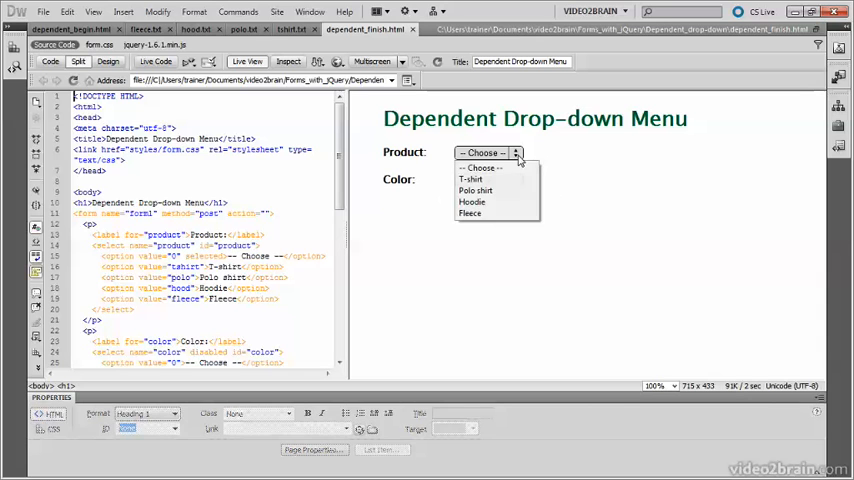
# Step: In Live View, choose Polo shirt, T-shirt and Hoodie, checking each product's colour list
pyautogui.click(476, 190)
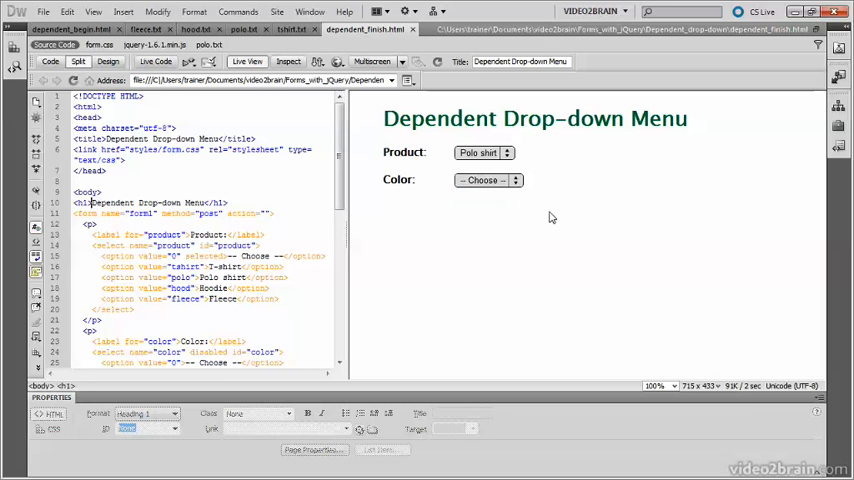
pyautogui.moveTo(517, 191)
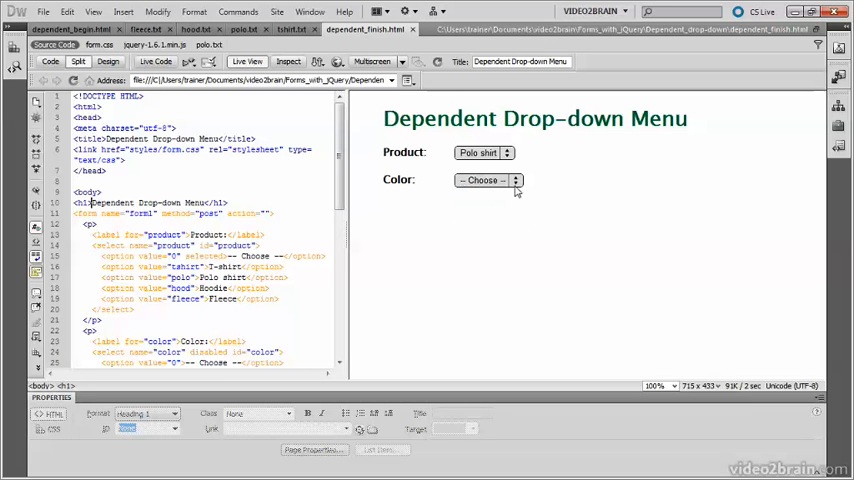
pyautogui.click(487, 180)
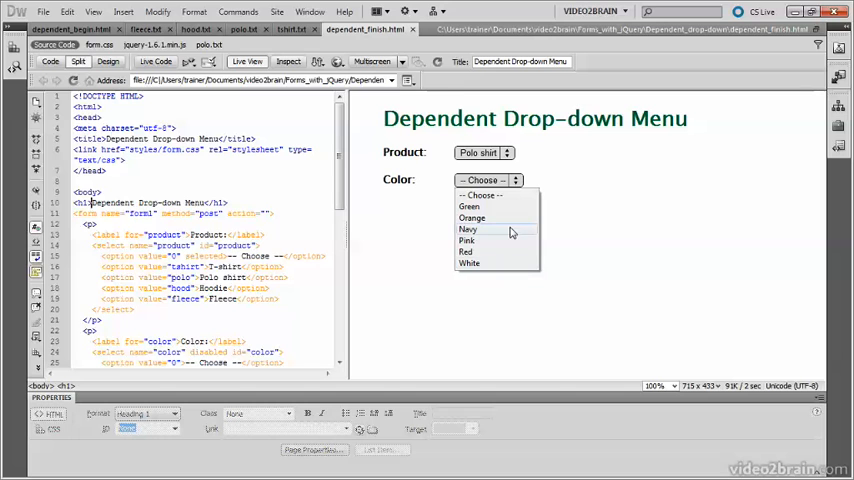
pyautogui.click(484, 152)
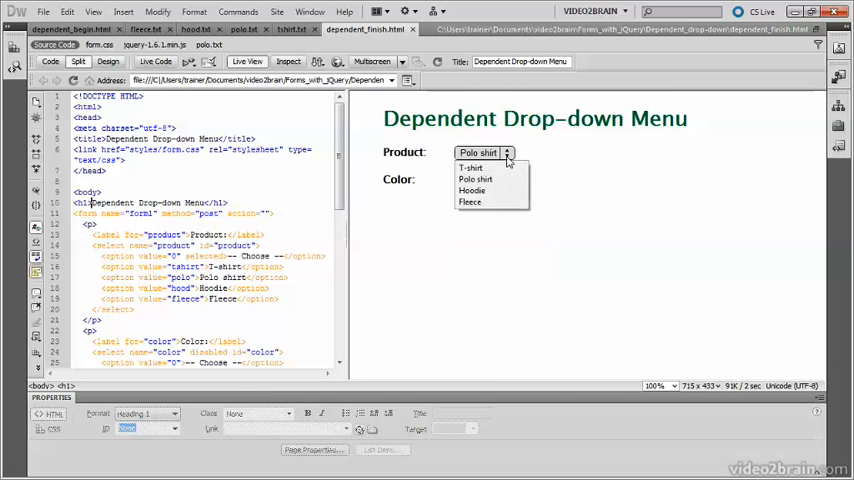
pyautogui.click(470, 167)
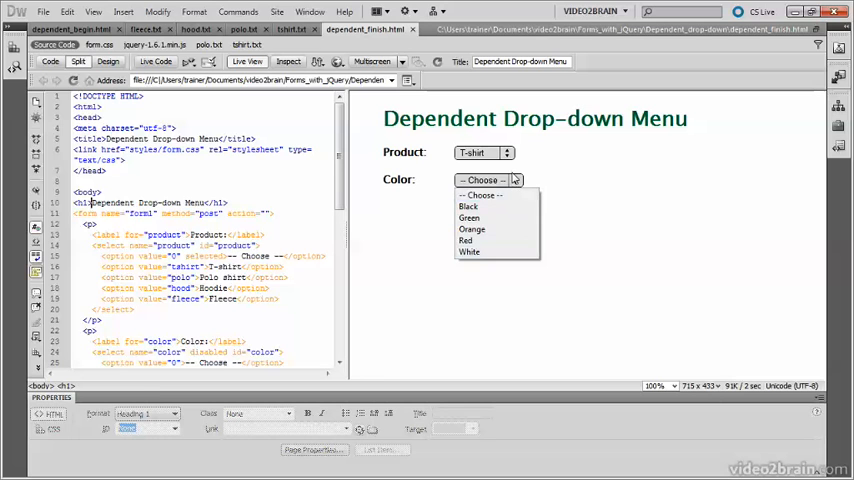
pyautogui.click(485, 152)
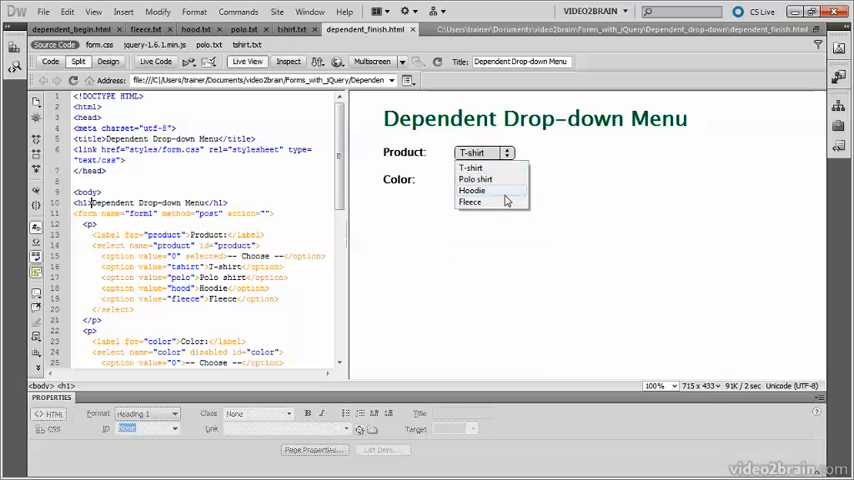
pyautogui.click(472, 190)
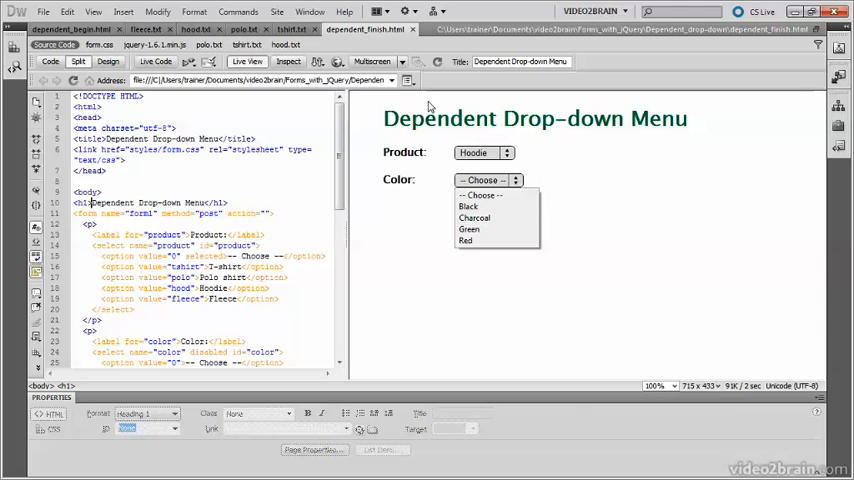
pyautogui.click(197, 28)
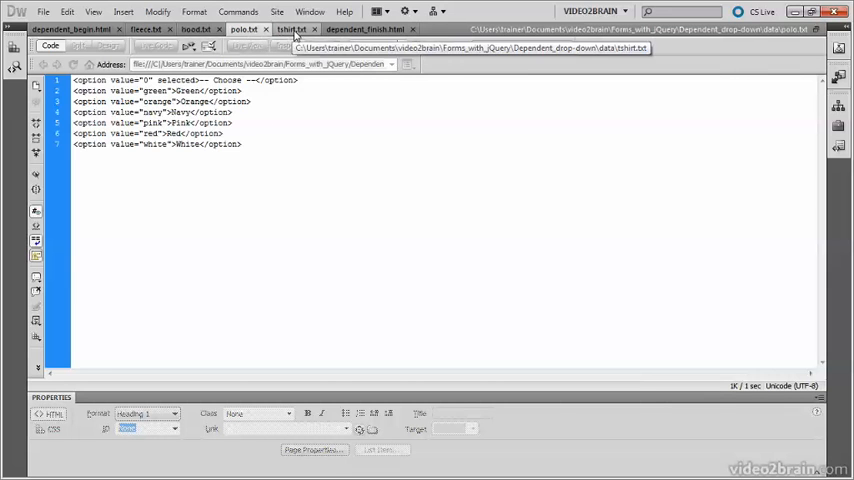
# Step: View the tshirt.txt data file's colour option markup in Code view
pyautogui.click(365, 28)
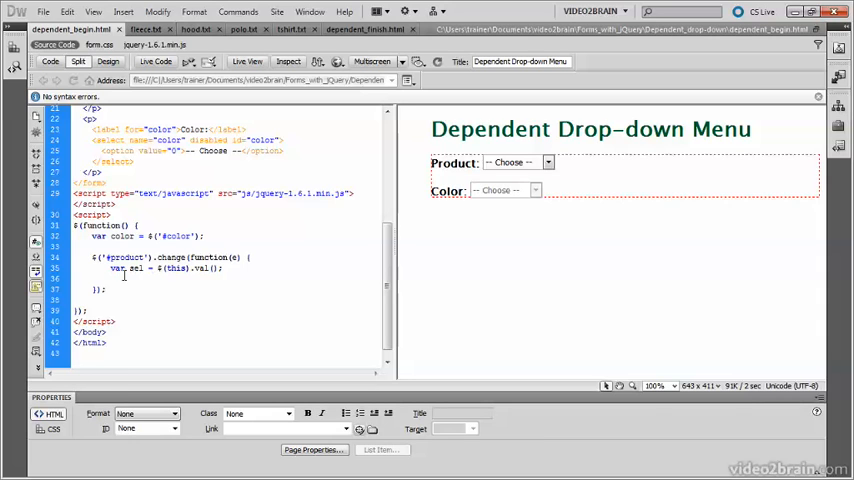
# Step: Type color.html(''); after var sel to empty the colour menu
pyautogui.write("color.html('")
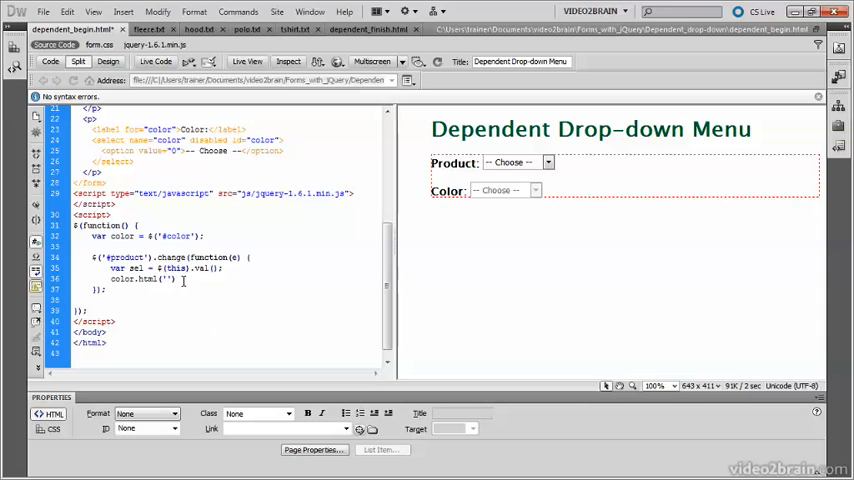
pyautogui.moveTo(347, 316)
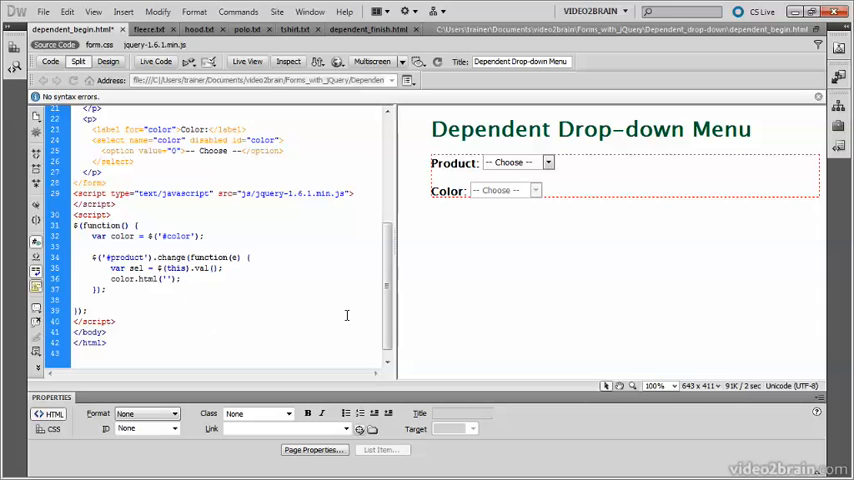
# Step: Add an if (sel != '0') { } block inside the product change handler
pyautogui.scroll(3)
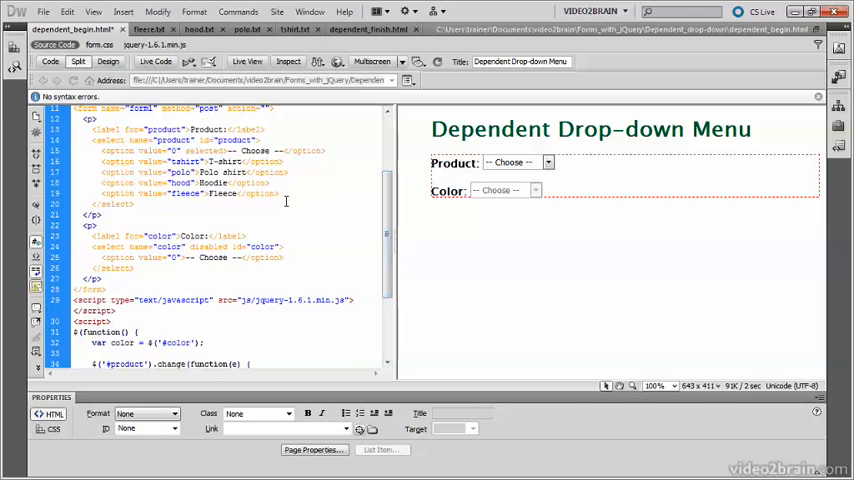
pyautogui.scroll(-3)
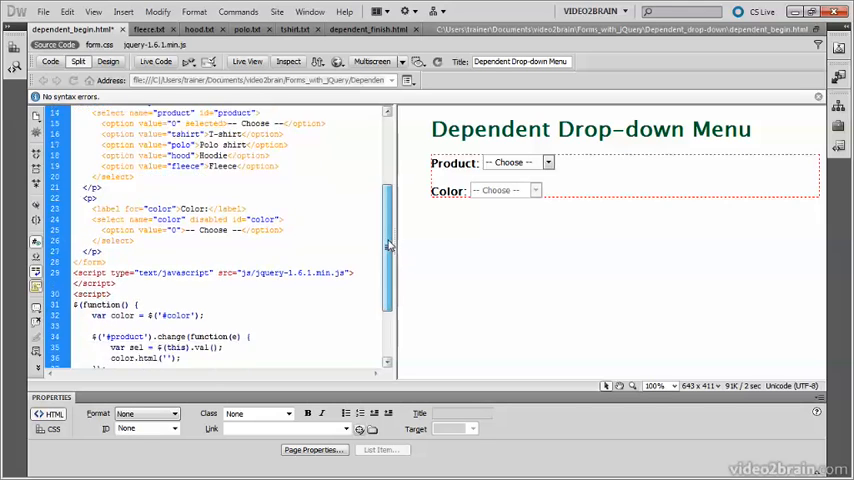
pyautogui.scroll(-3)
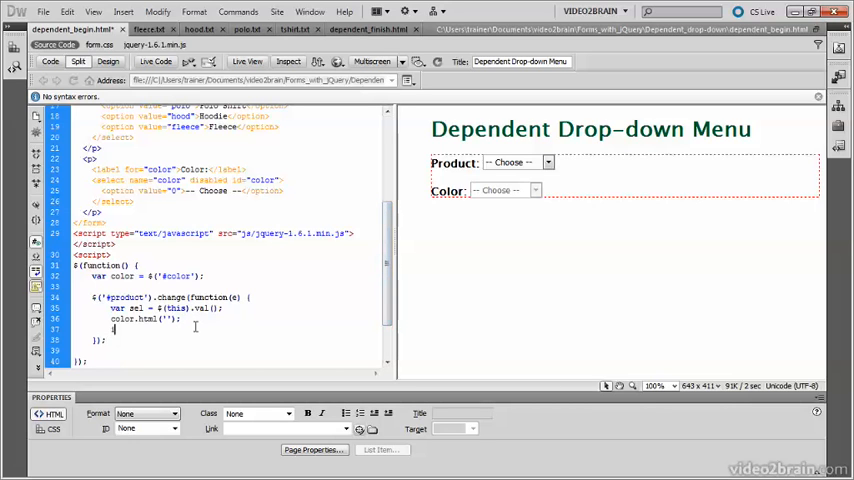
pyautogui.write('if (sel')
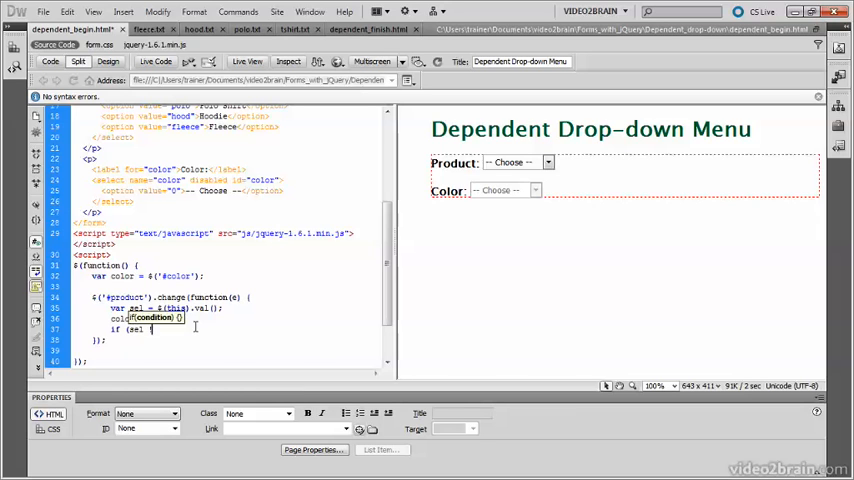
pyautogui.write("!= '0') {")
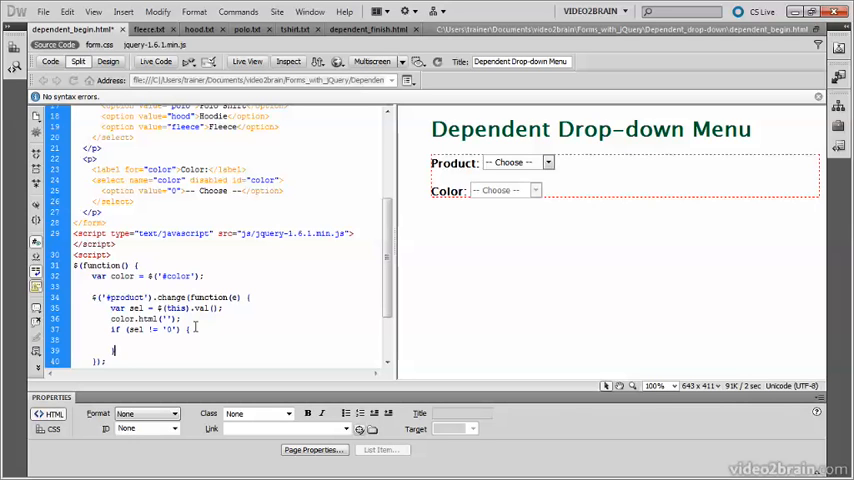
# Step: Write $.get('data/' + sel + '.txt', function(response) { }); inside the if block
pyautogui.click(114, 349)
pyautogui.write("$.get('data/' + sel + '.txt', function(response) {")
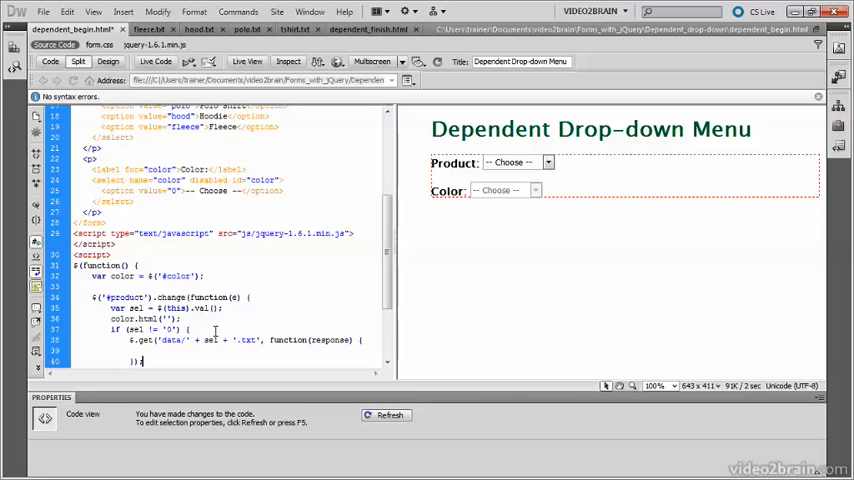
pyautogui.click(140, 361)
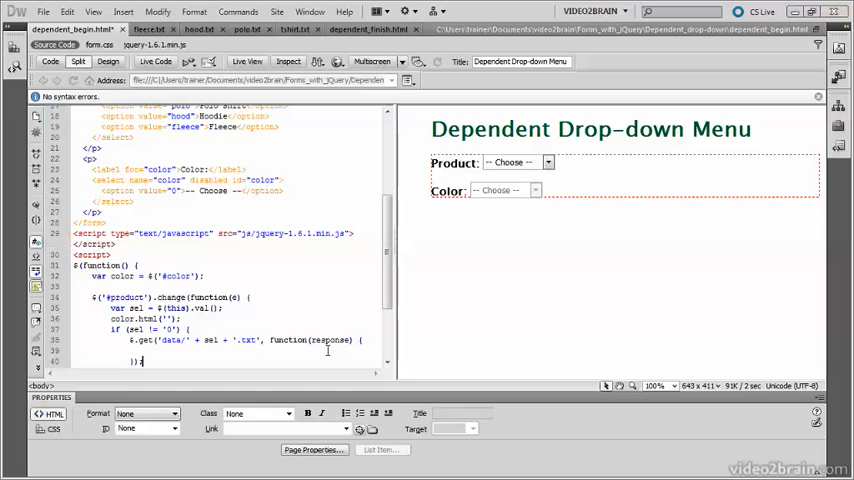
# Step: Add color.html(response), color.removeAttr('disabled') and the '0' option removal to the callback
pyautogui.click(200, 28)
pyautogui.write('color.html(response);')
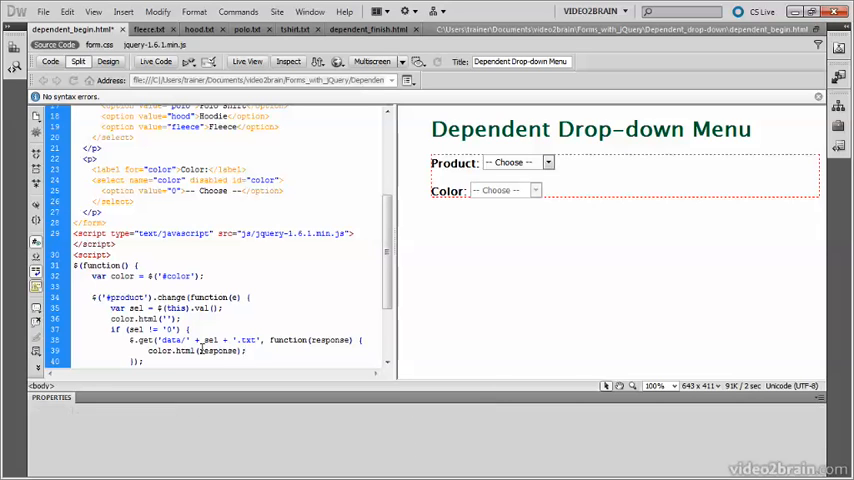
pyautogui.write("color.removeAttr('disabled');")
pyautogui.write('$(\'option[value="0"]\', e.target).remove();')
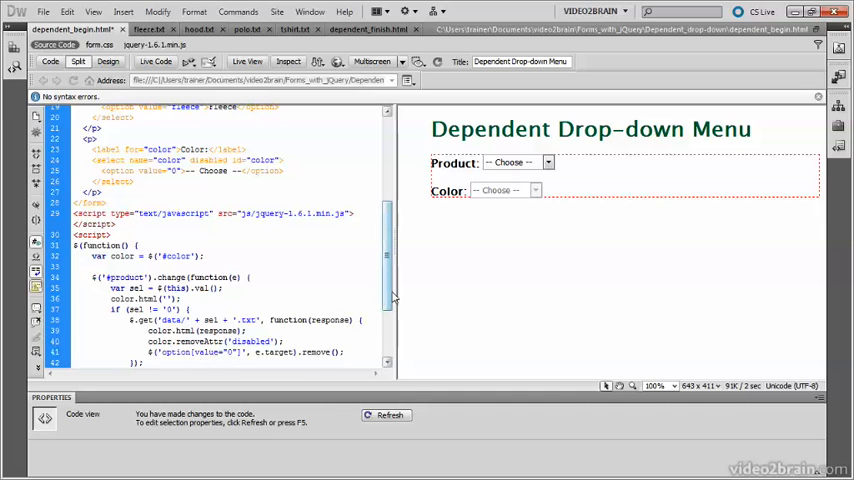
pyautogui.scroll(3)
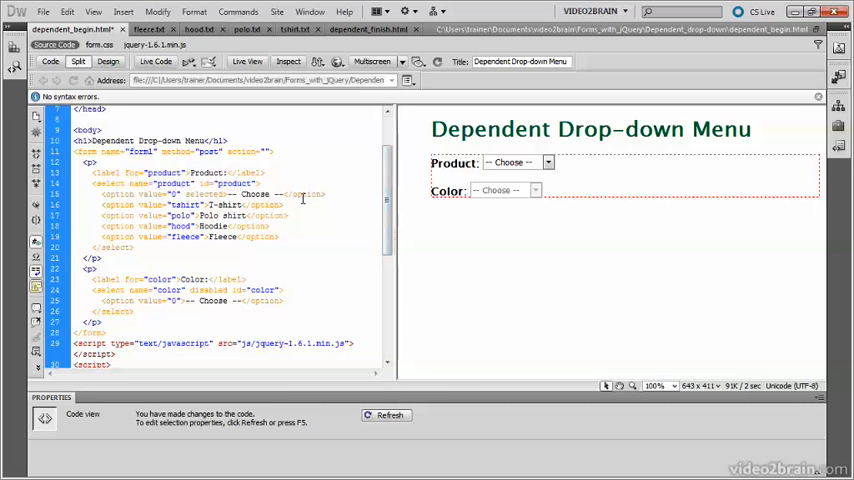
pyautogui.scroll(-3)
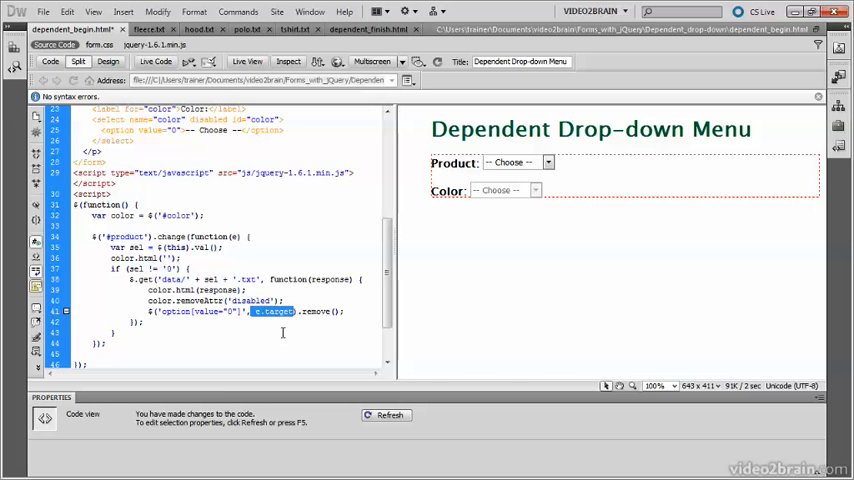
pyautogui.moveTo(238, 238)
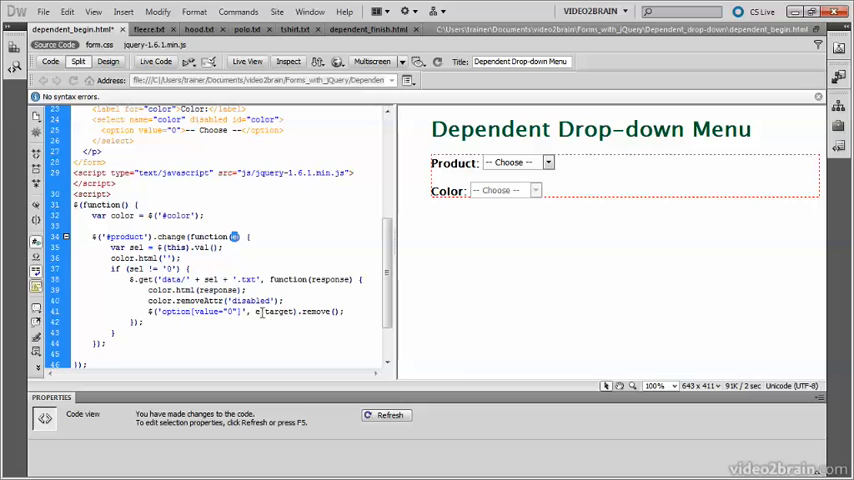
pyautogui.doubleClick(274, 311)
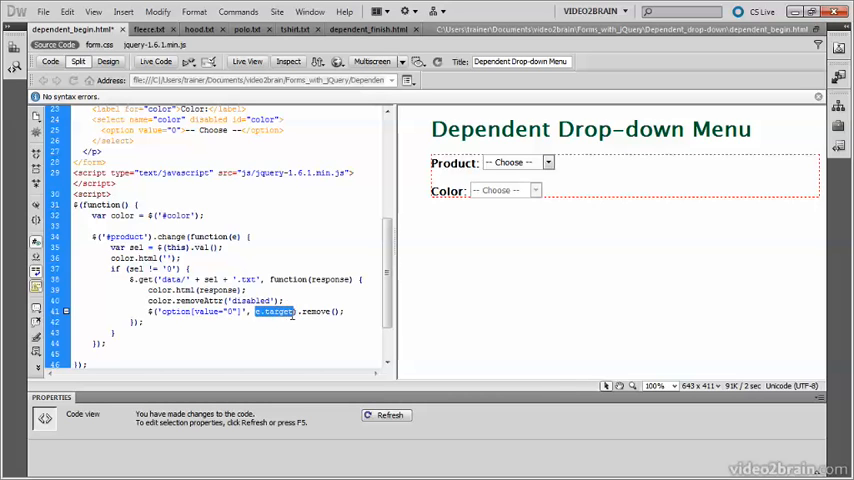
pyautogui.moveTo(293, 318)
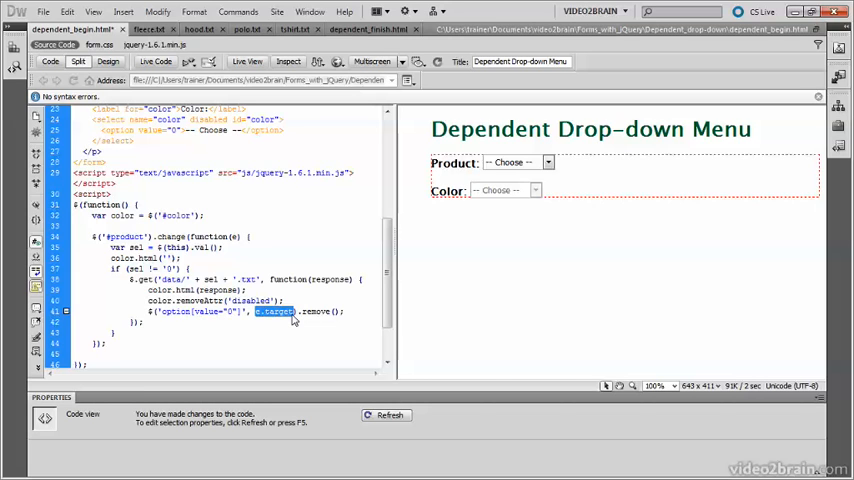
pyautogui.moveTo(282, 323)
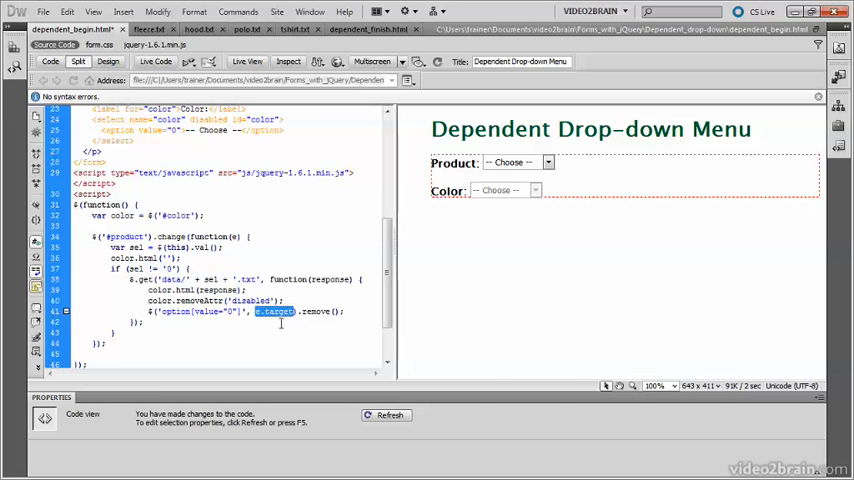
pyautogui.scroll(3)
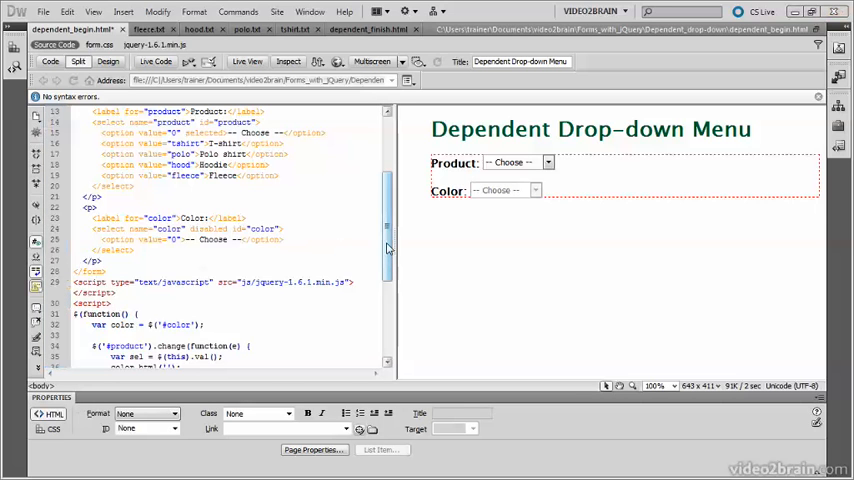
# Step: Add color.change handler removing the colour menu's '0' option, then switch to Live View
pyautogui.scroll(-3)
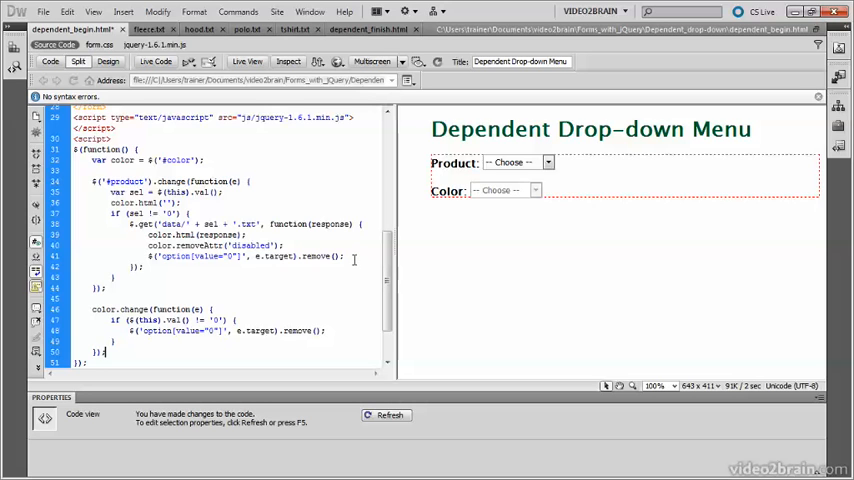
pyautogui.click(43, 11)
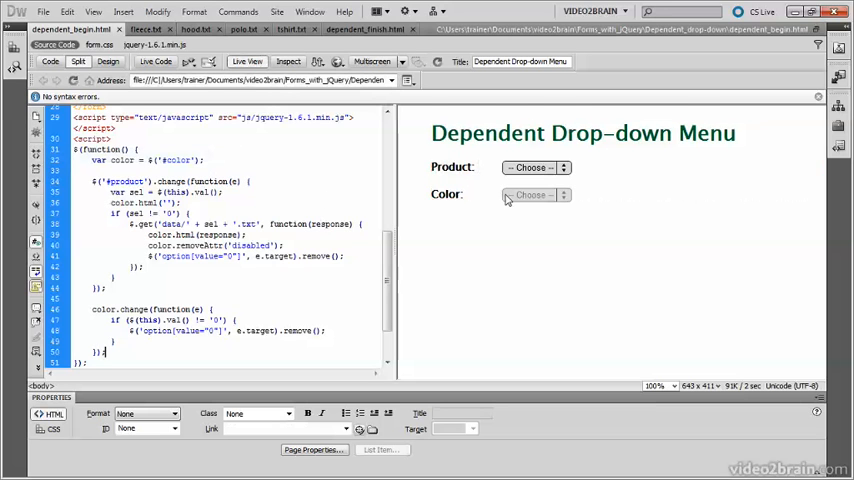
# Step: In Live View, choose Polo shirt then Fleece and compare their colour lists
pyautogui.click(535, 167)
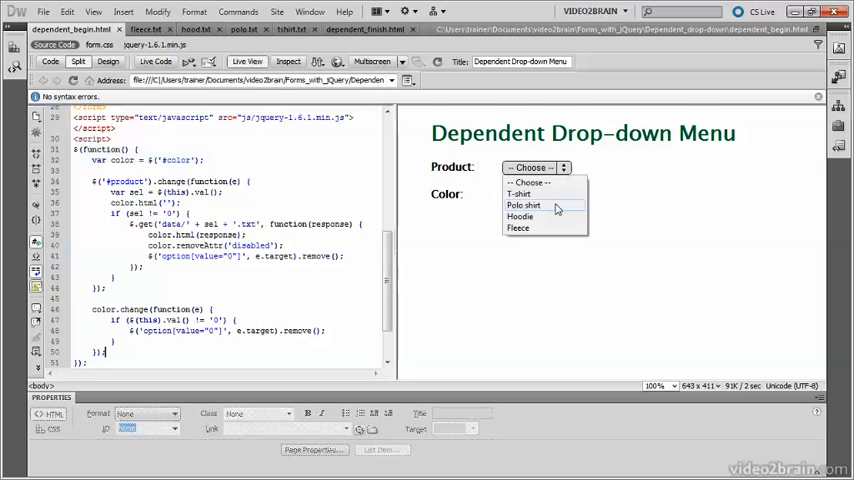
pyautogui.click(523, 205)
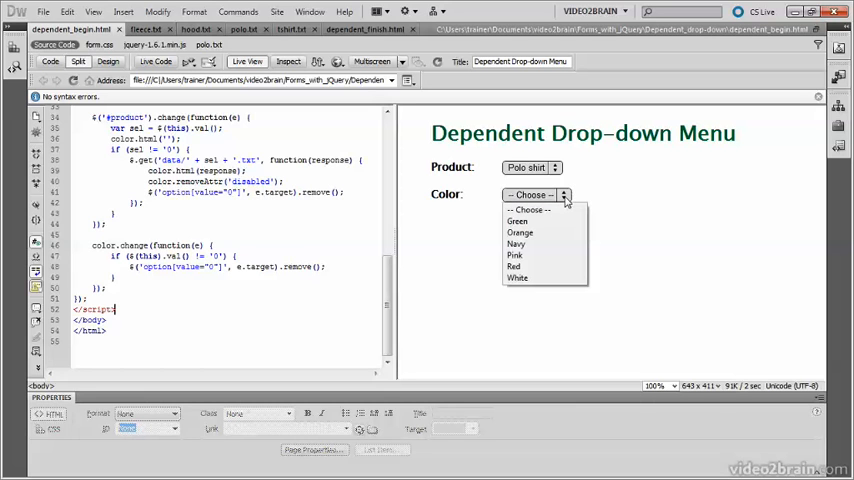
pyautogui.moveTo(585, 207)
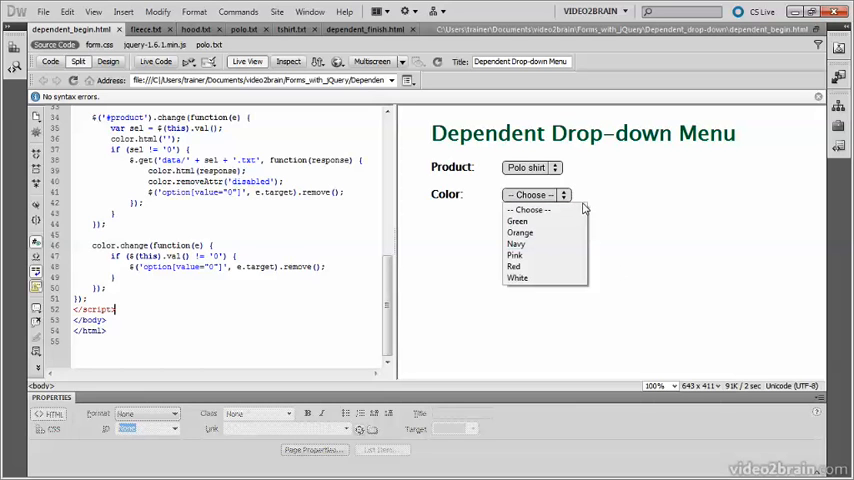
pyautogui.click(531, 167)
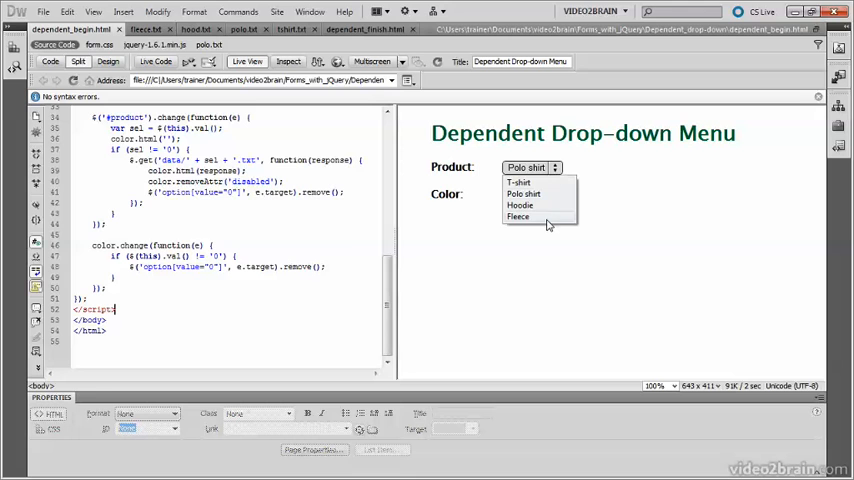
pyautogui.click(518, 217)
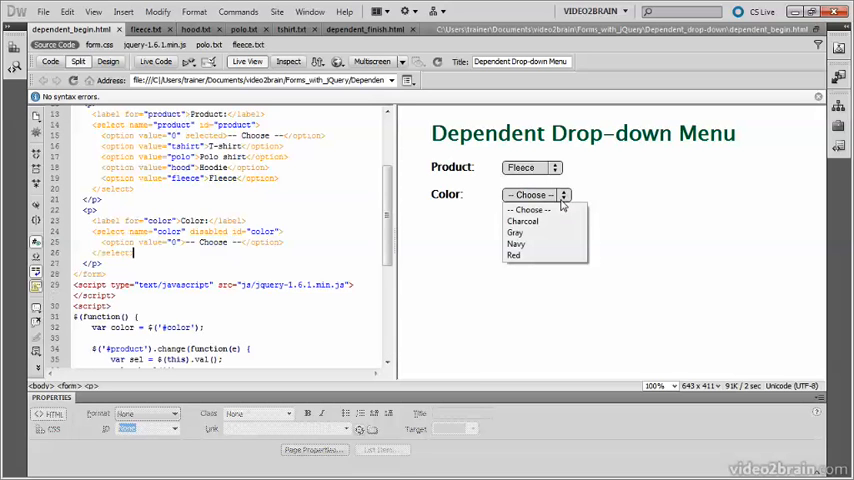